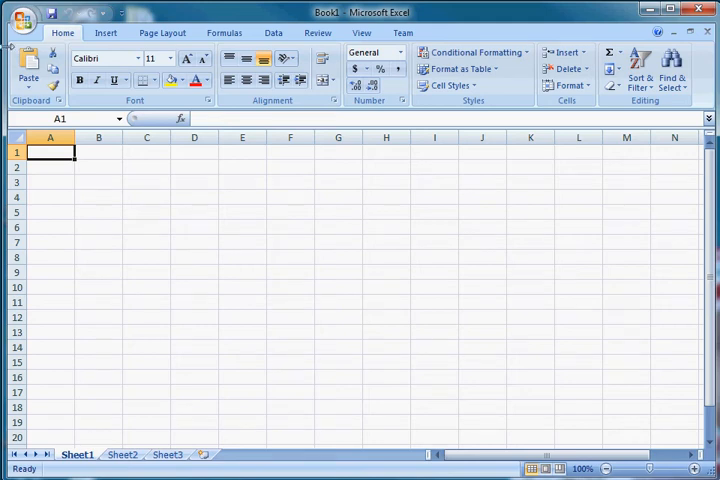
mouse_move(436, 16)
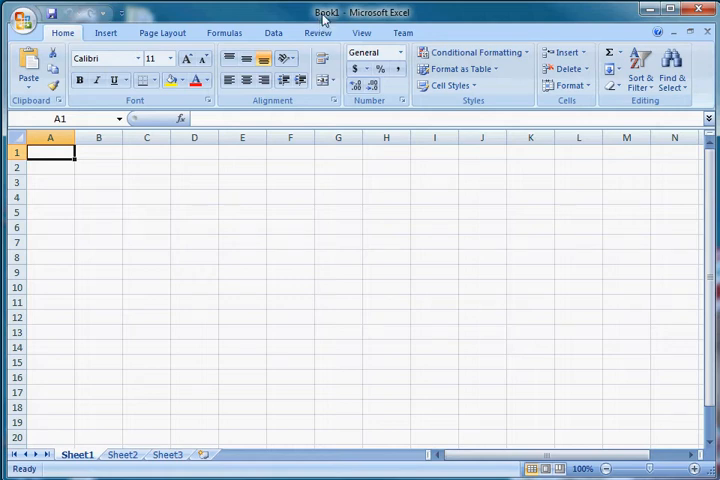
mouse_move(344, 12)
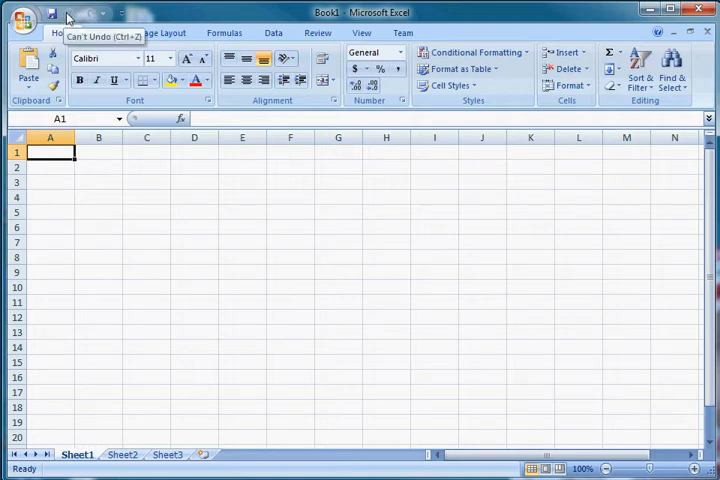
mouse_move(98, 18)
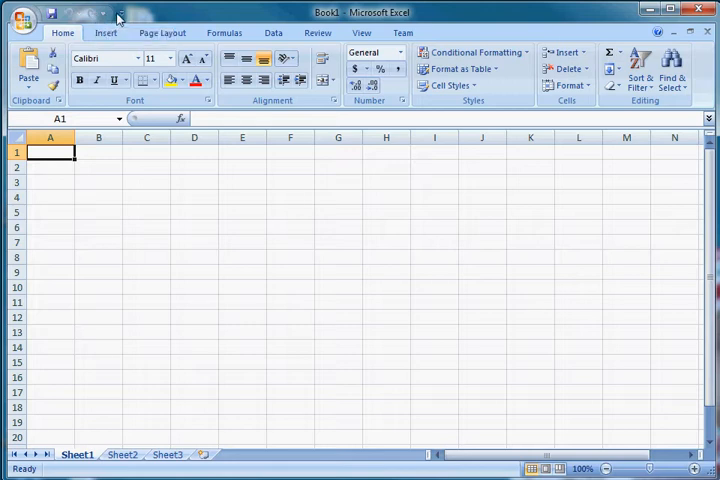
- Explore the Quick Access Toolbar customization choices, then show the Office menu's Recent Documents list
click(116, 14)
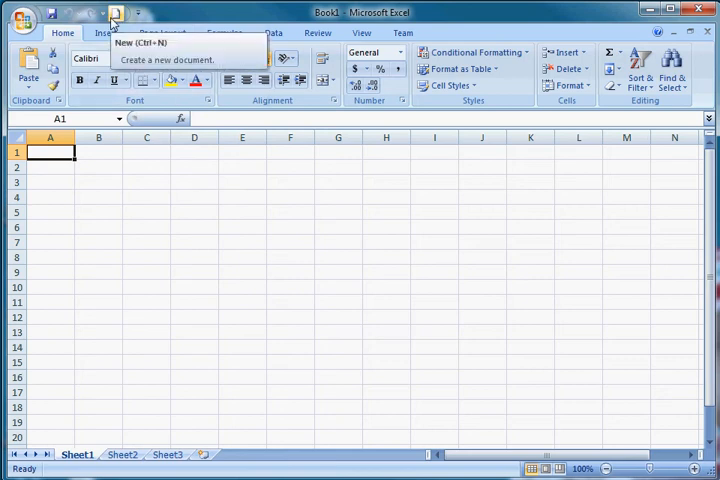
click(124, 8)
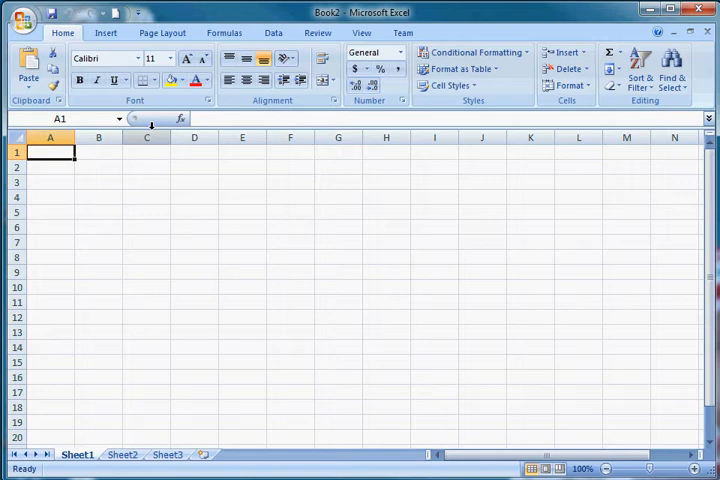
click(136, 12)
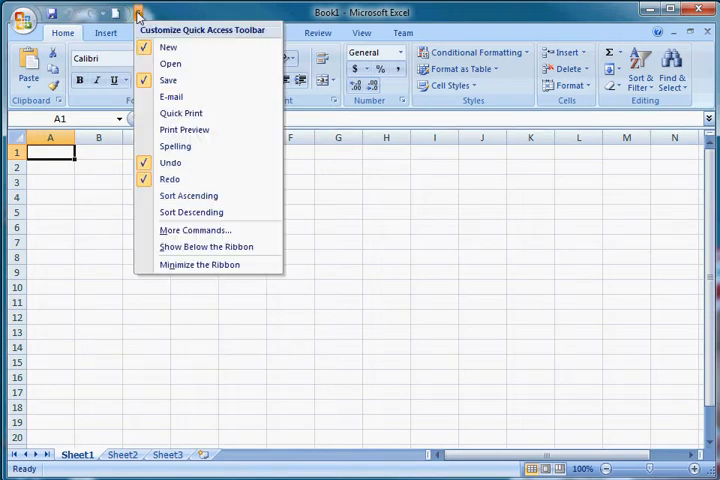
mouse_move(172, 48)
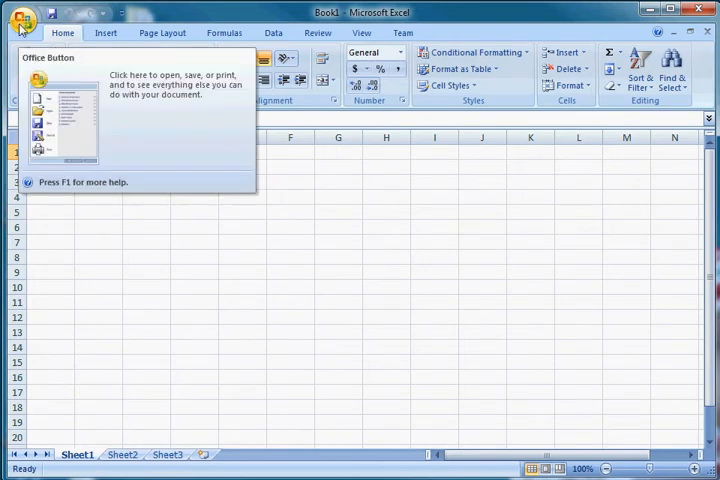
click(30, 22)
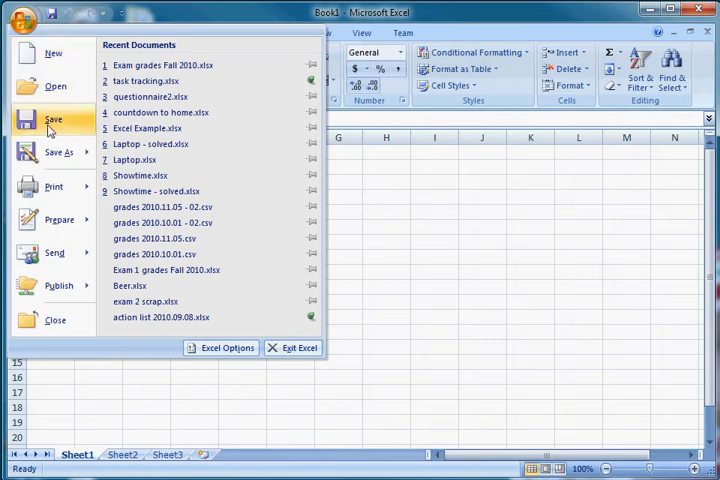
click(58, 152)
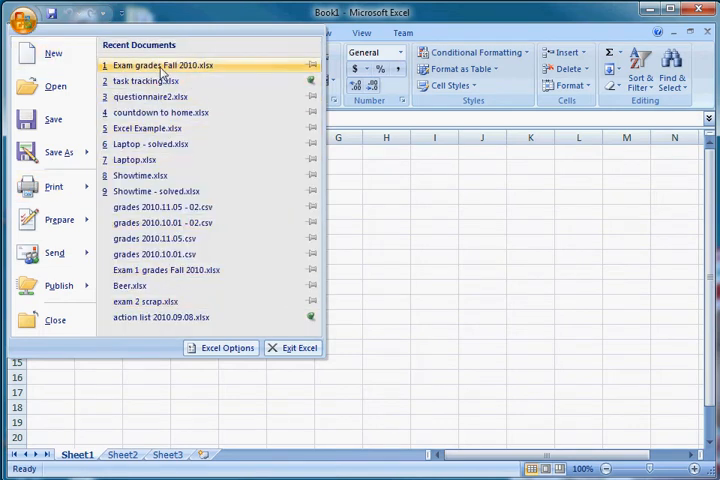
mouse_move(302, 76)
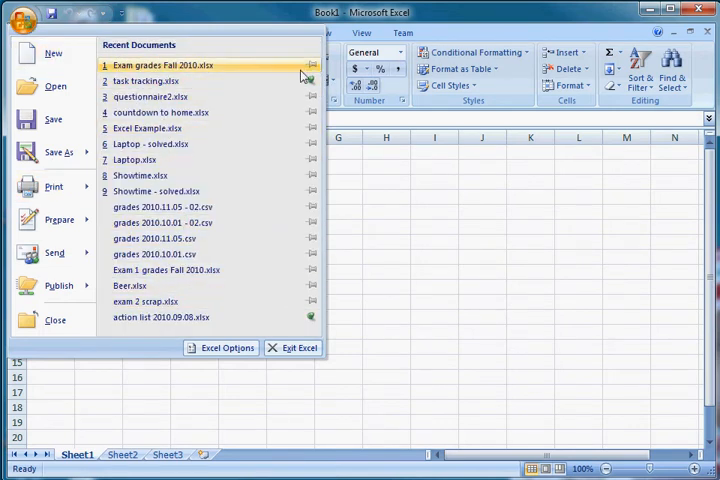
mouse_move(130, 284)
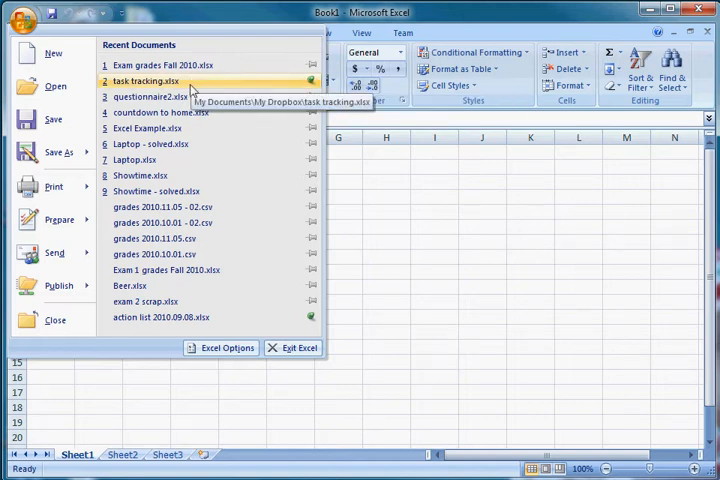
mouse_move(60, 90)
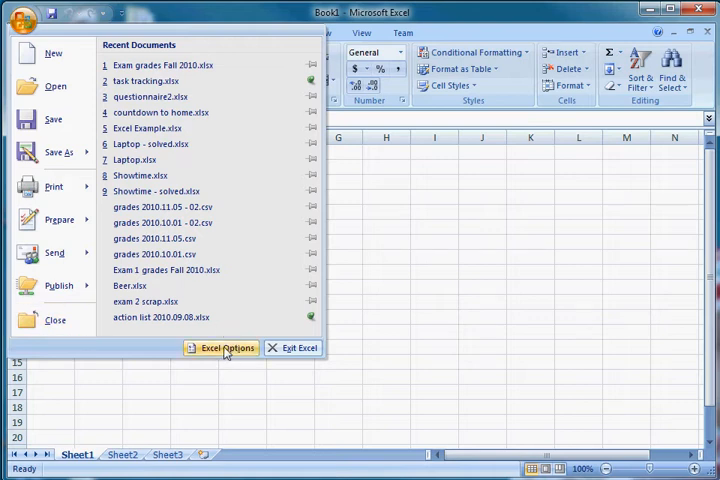
- Browse the Excel Options Popular, Proofing, Save and Advanced pages and close without changes
click(224, 348)
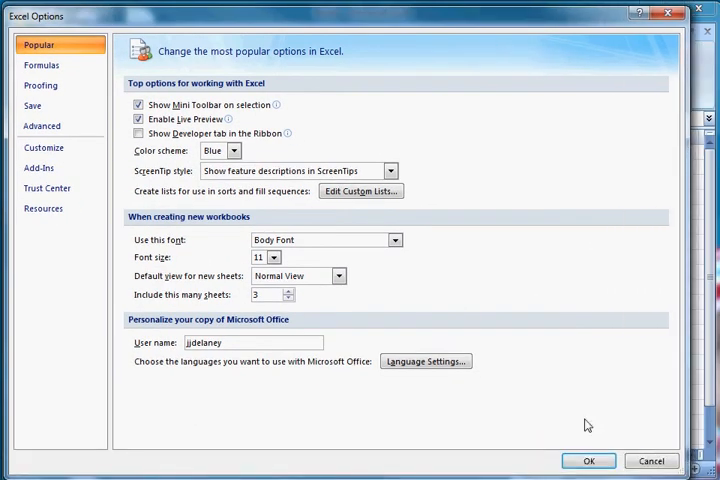
mouse_move(158, 224)
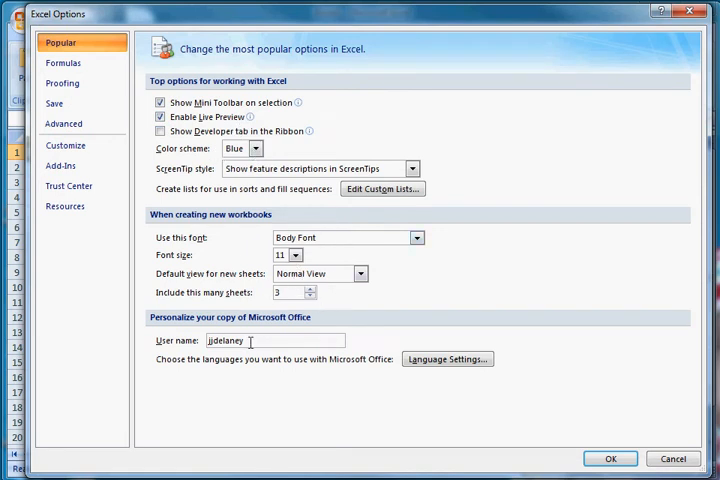
click(62, 64)
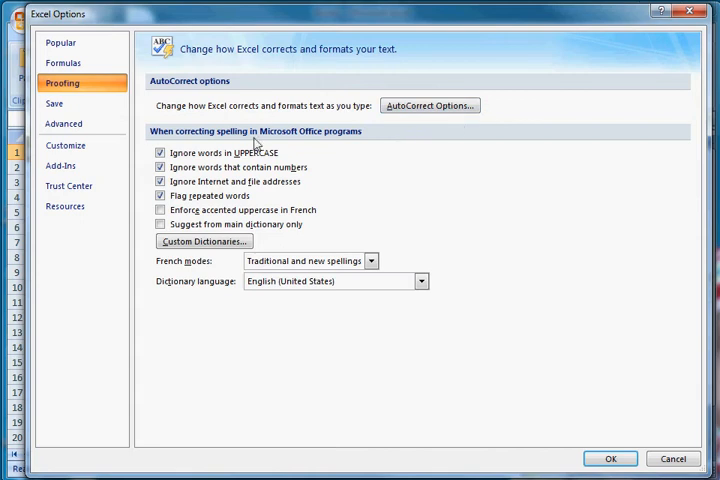
click(60, 102)
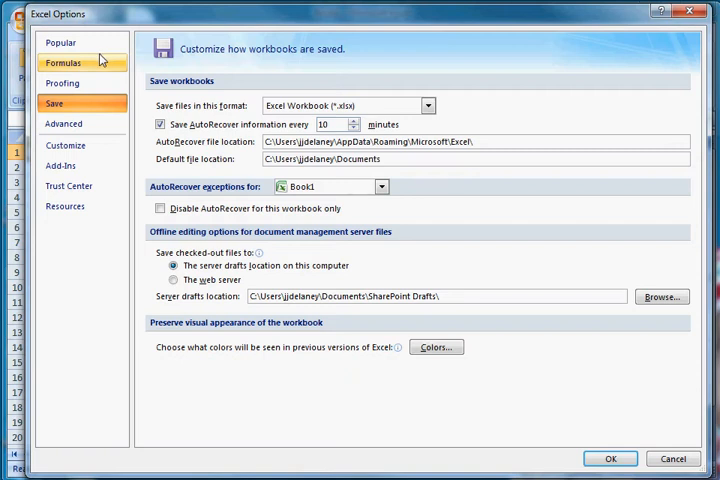
mouse_move(64, 124)
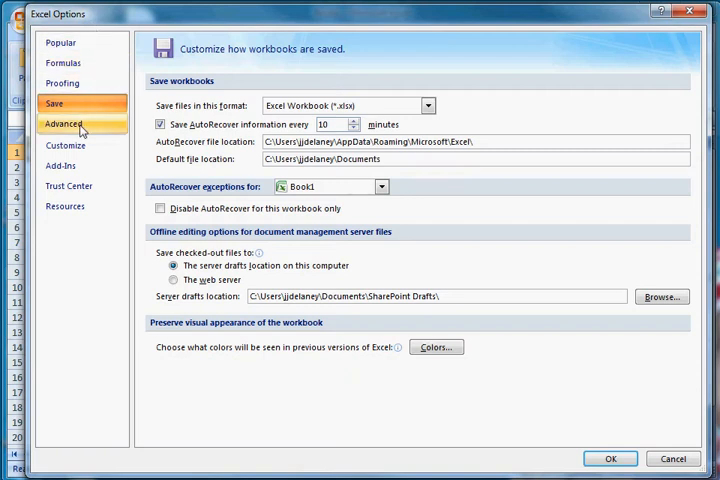
click(62, 122)
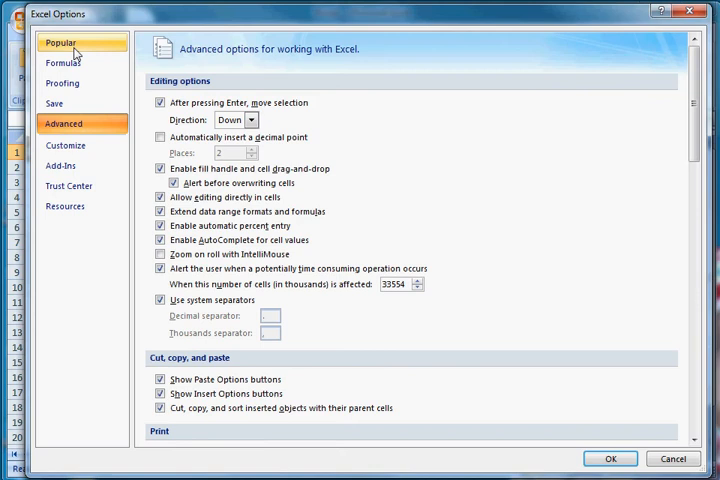
click(76, 50)
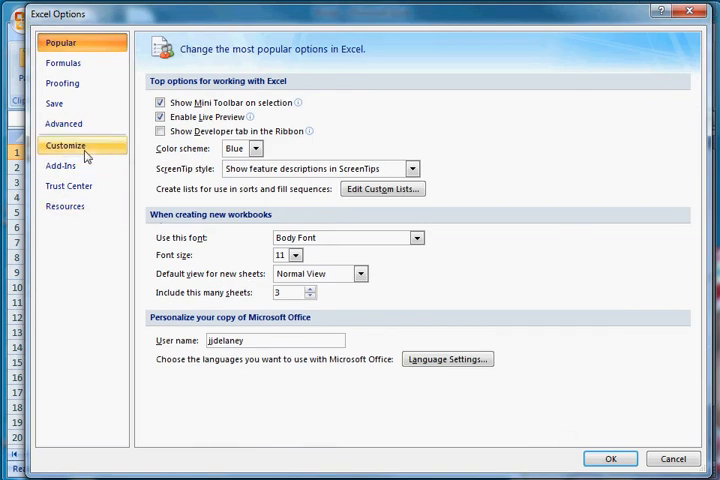
click(68, 144)
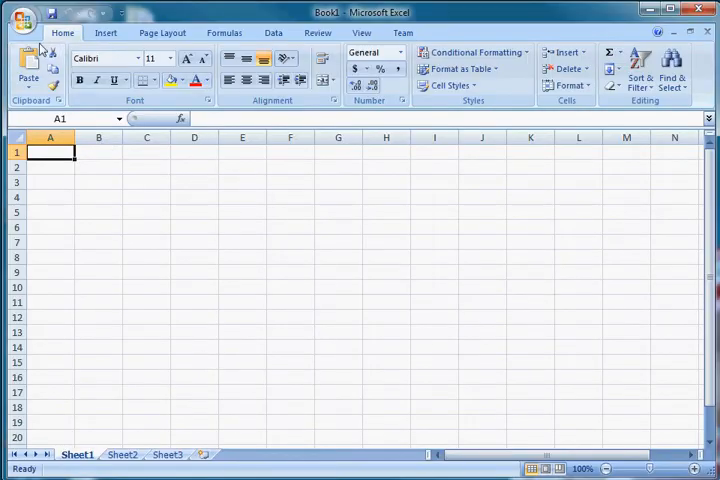
mouse_move(164, 112)
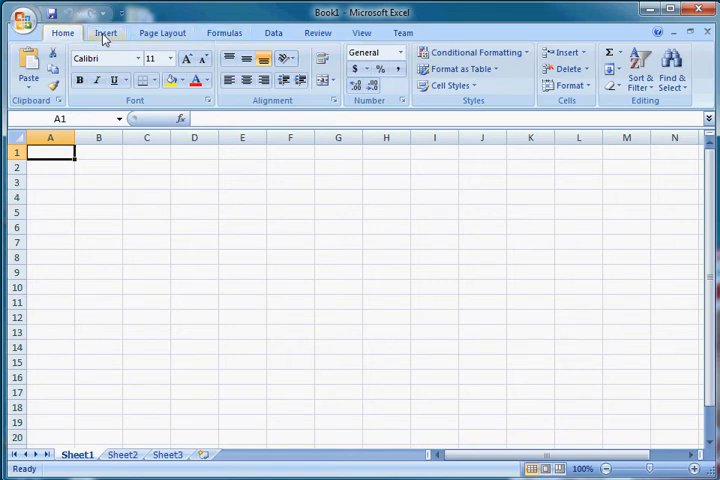
- Tour the Insert, Home, Formulas and Data ribbons and show the Math & Trig function list
click(98, 32)
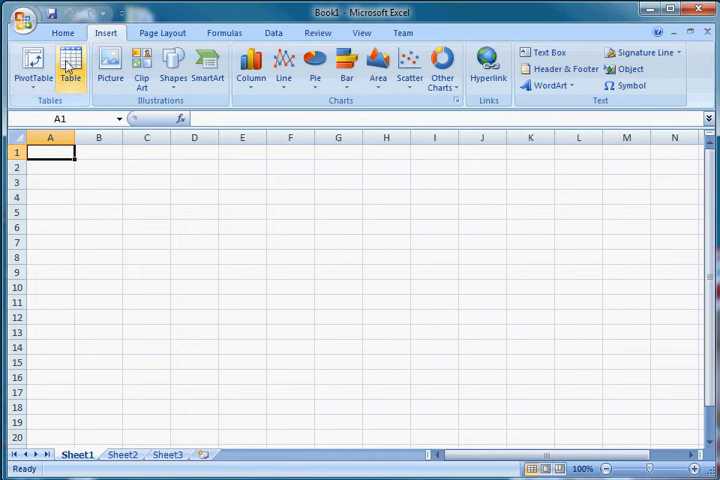
click(66, 34)
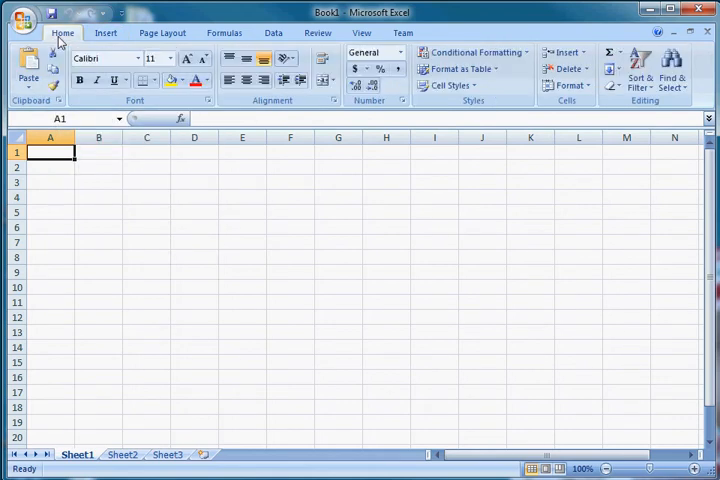
mouse_move(68, 40)
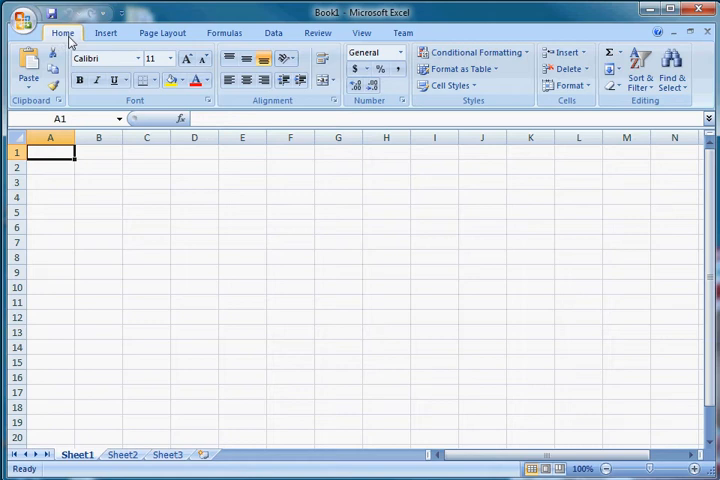
click(224, 32)
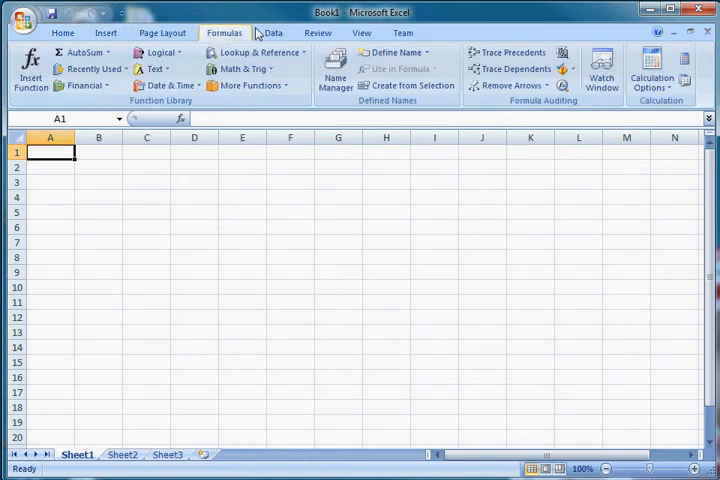
click(274, 32)
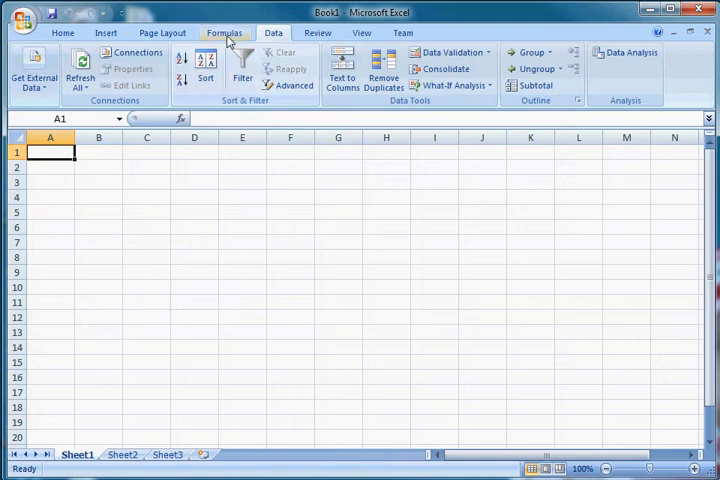
click(218, 32)
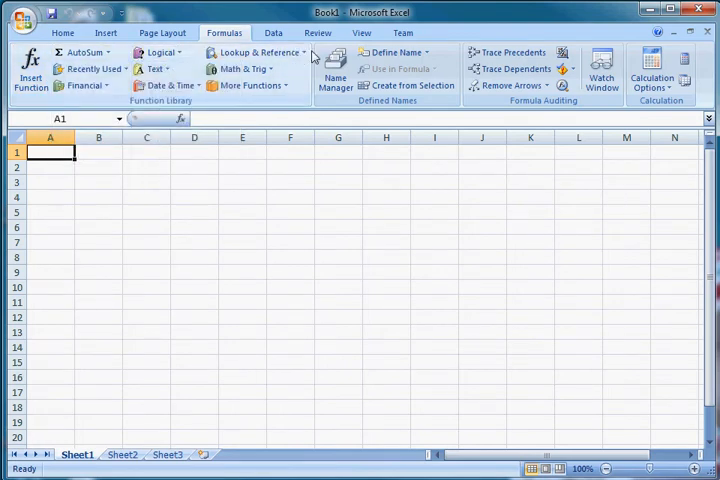
click(248, 68)
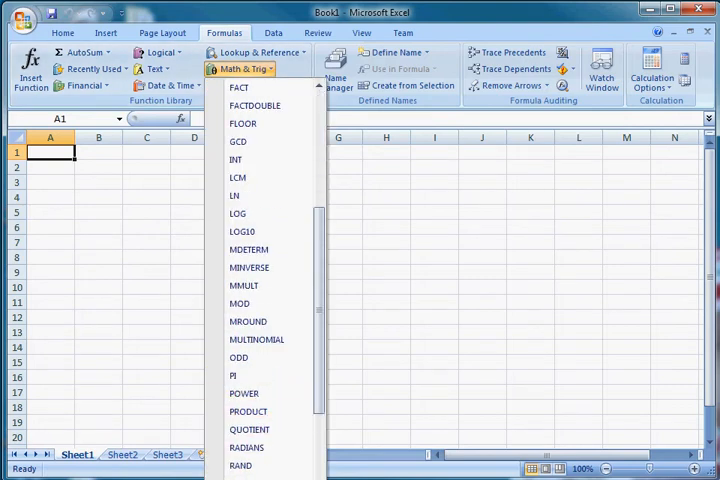
click(312, 32)
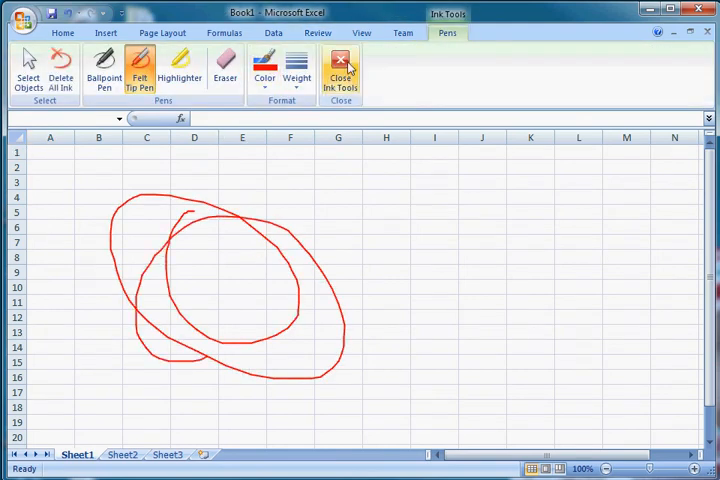
- Finish the red freehand loops and close the Ink Tools to reveal the Review commands
click(340, 68)
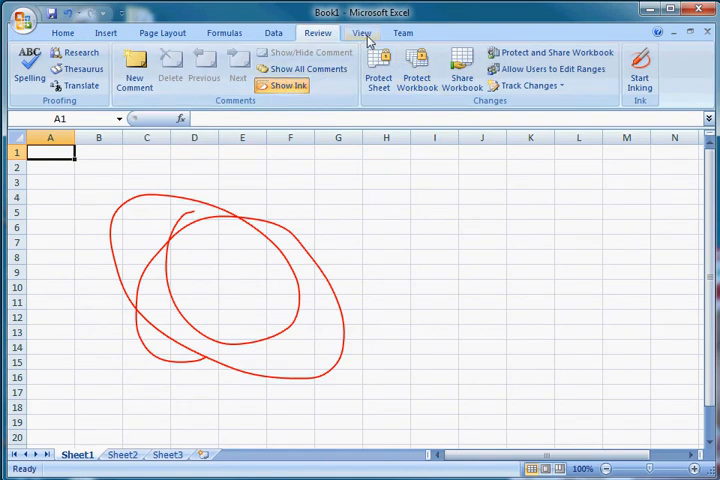
- Switch to Page Break Preview and dismiss its welcome notice
click(360, 32)
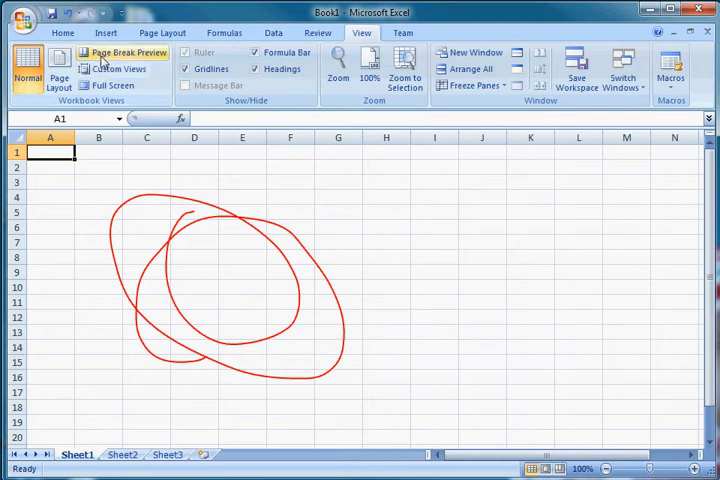
click(130, 52)
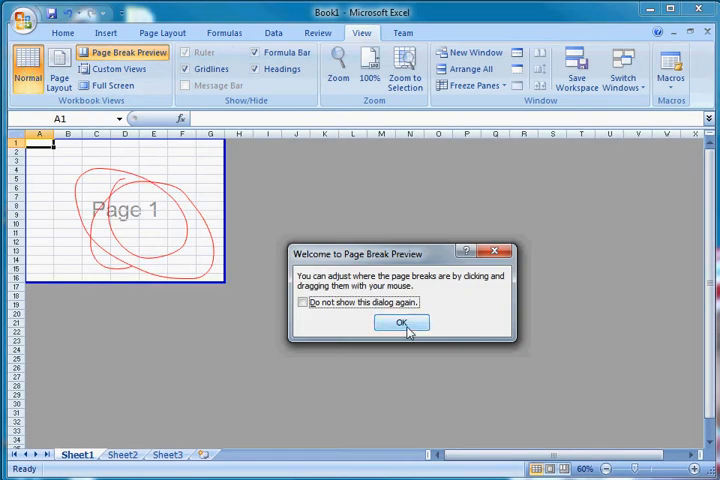
click(400, 322)
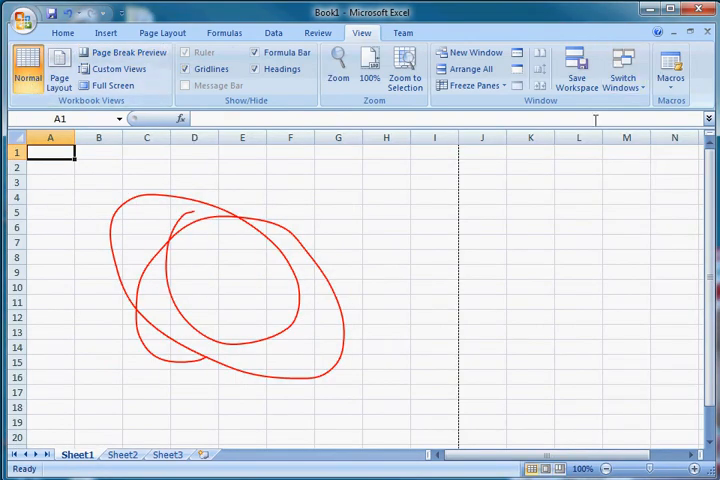
- Browse the Team, Insert and Data ribbon commands
click(400, 32)
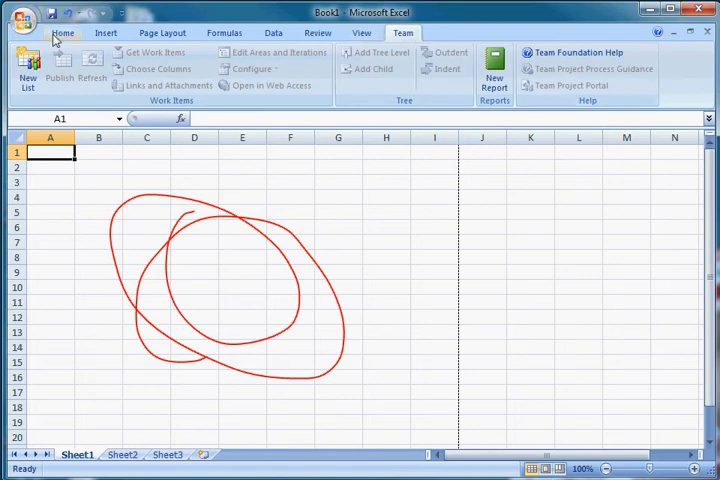
click(104, 32)
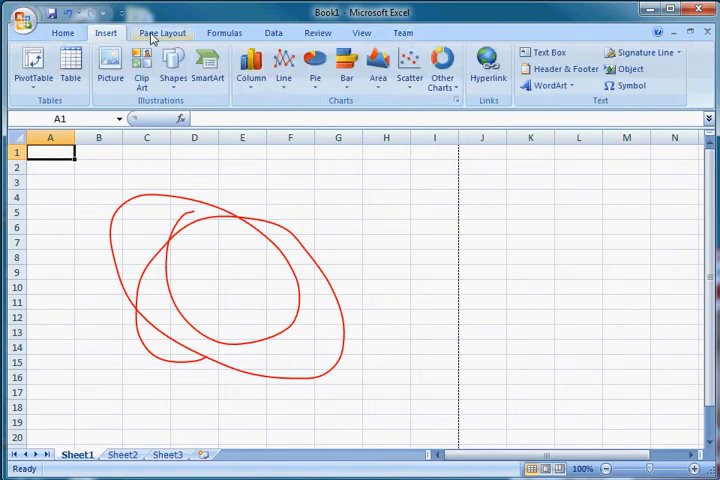
mouse_move(160, 32)
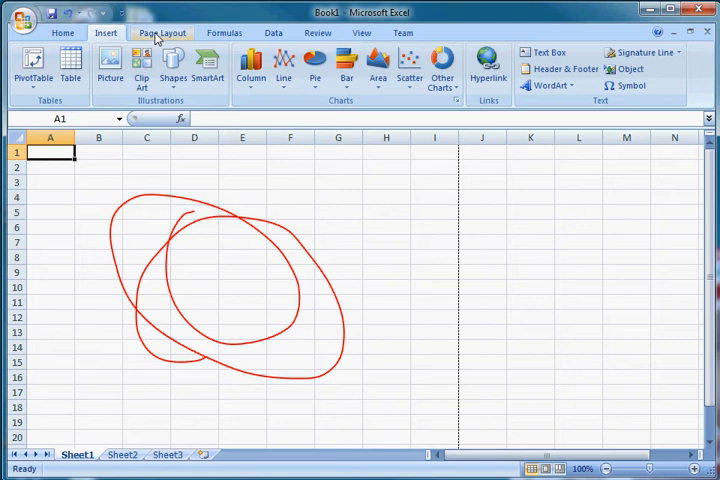
click(274, 32)
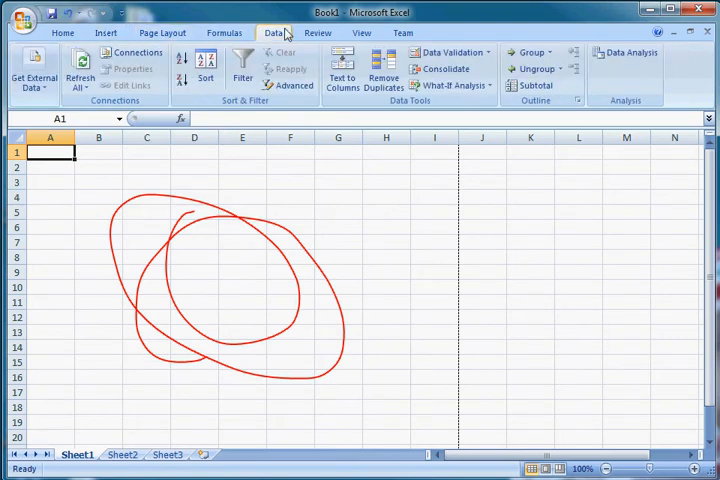
- Return to the Home commands with the ink drawings removed from the sheet
click(62, 32)
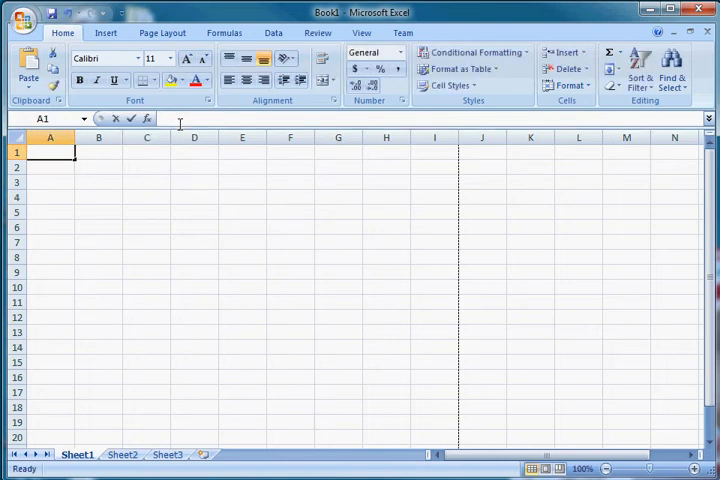
- Enter 'hello world.' in cell A1 and move down to A2
text(hello world.)
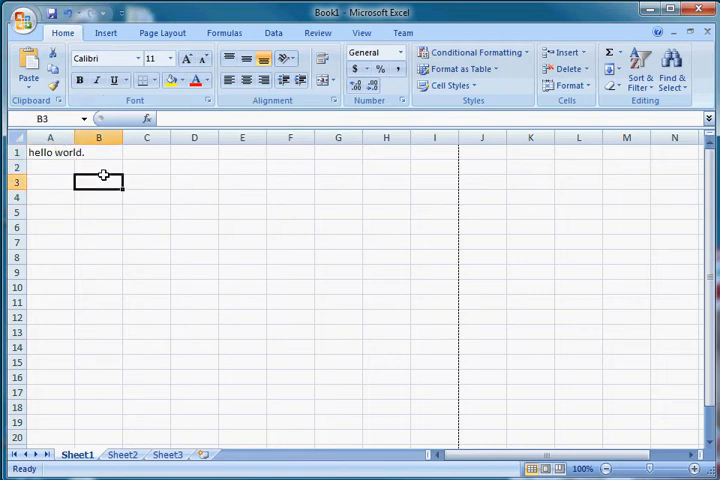
click(194, 182)
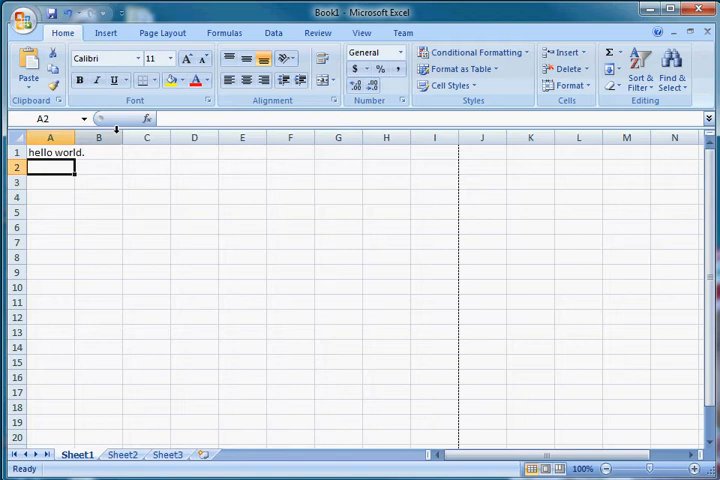
- Insert a SUM function with arguments 1,2,3,4,5 into A2, giving 15
click(146, 118)
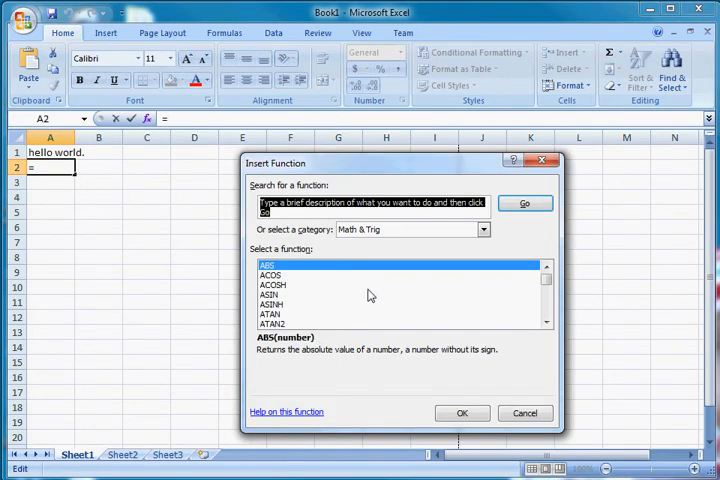
mouse_move(340, 260)
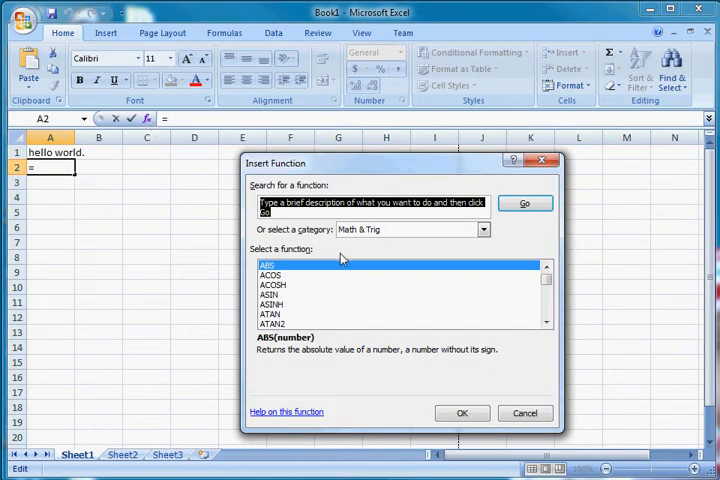
text(su)
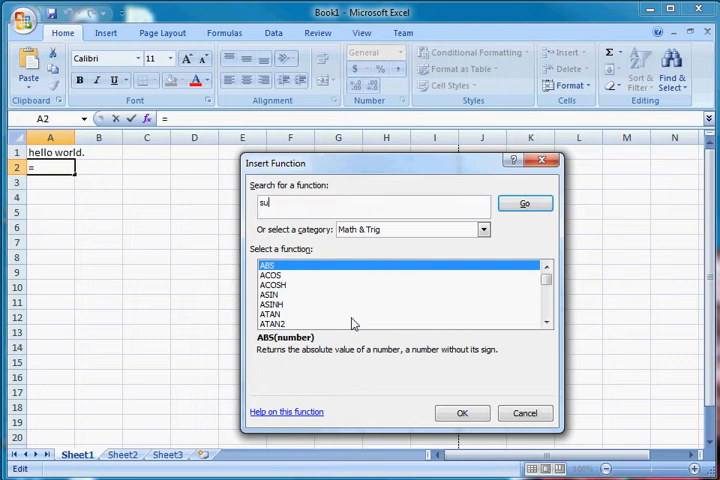
text(m)
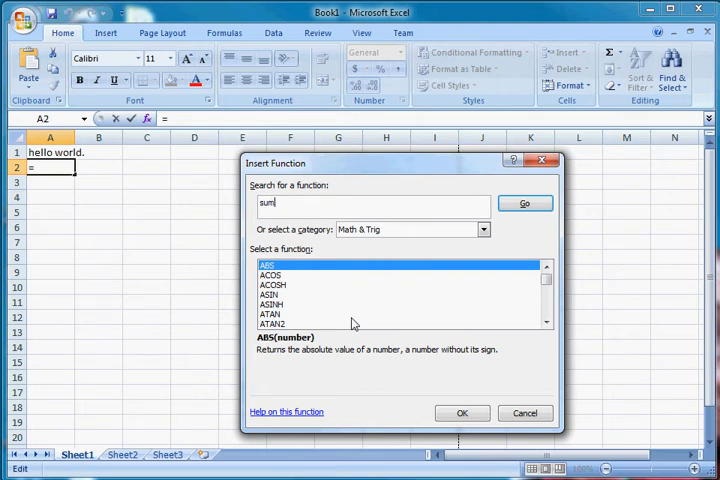
click(462, 412)
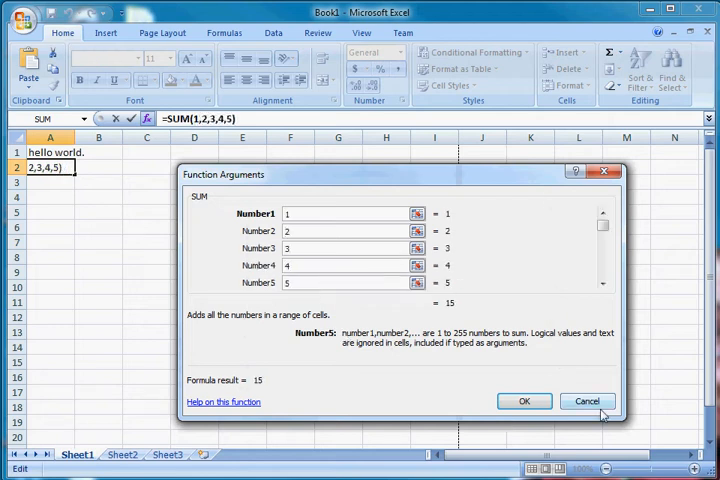
click(522, 400)
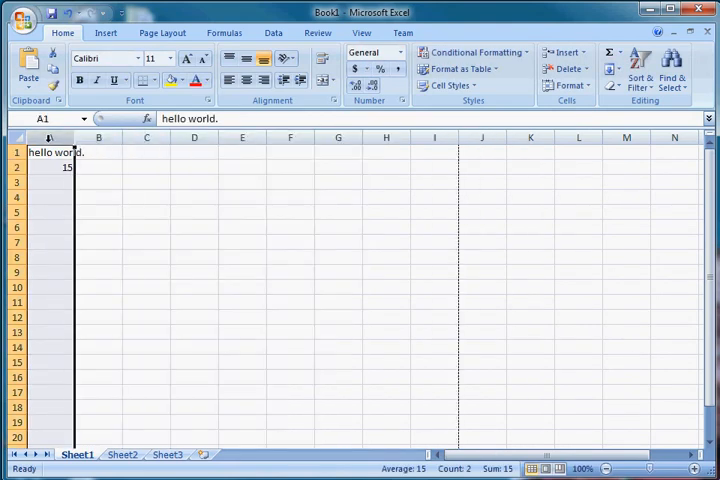
- Scroll around the sheet and back, then re-enter 'hello world.' in A1 above the 15
scroll(right, 3)
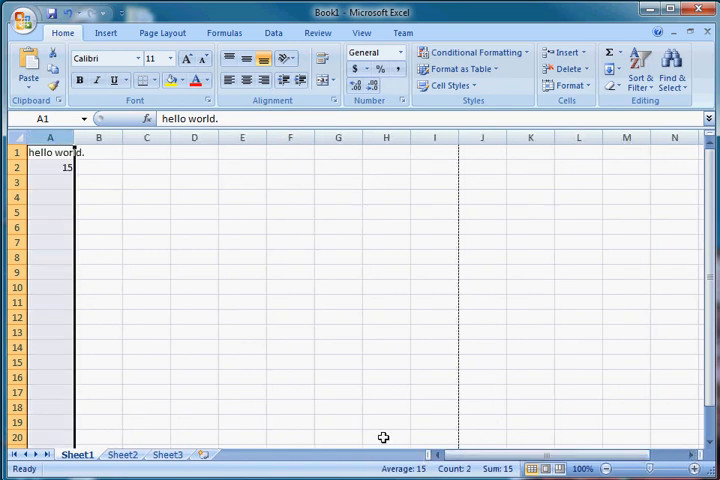
click(290, 348)
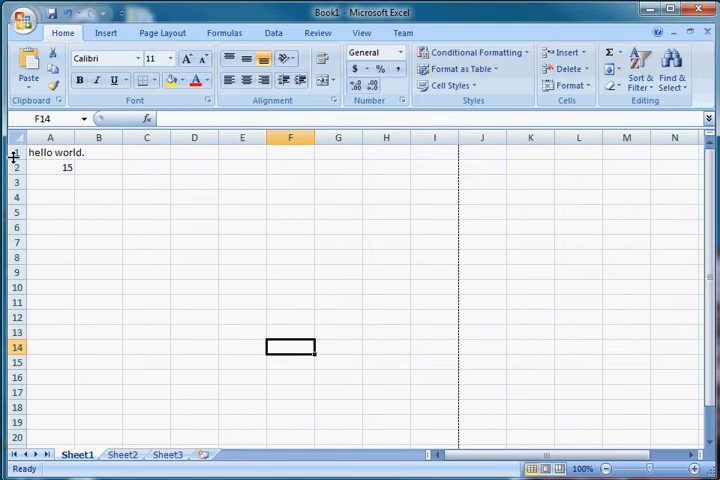
click(50, 168)
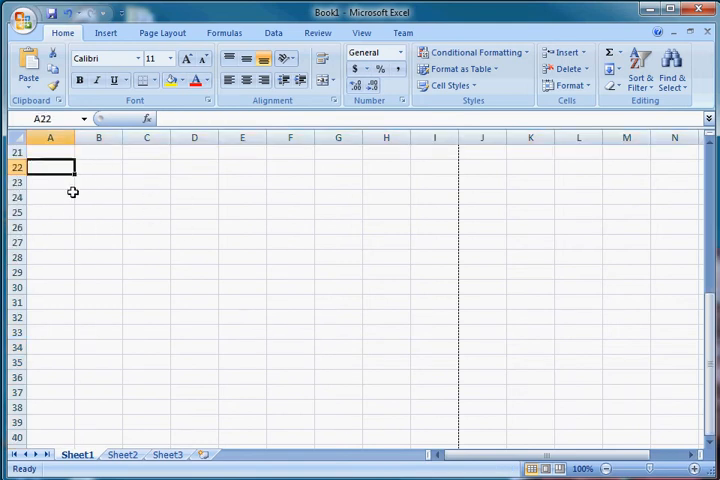
scroll(down, 3)
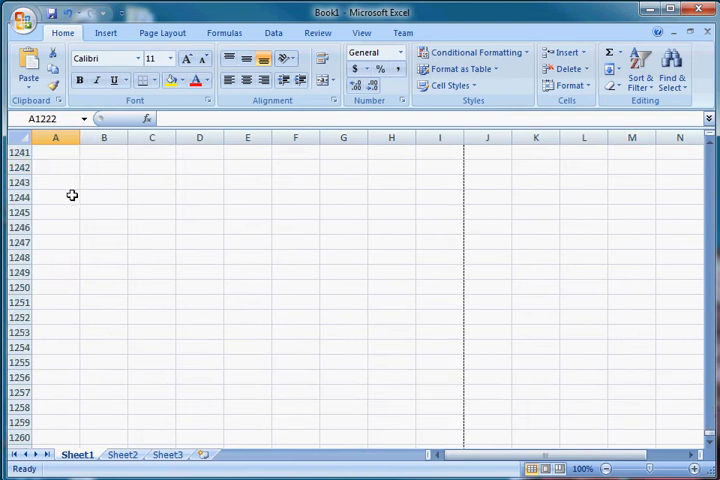
scroll(down, 3)
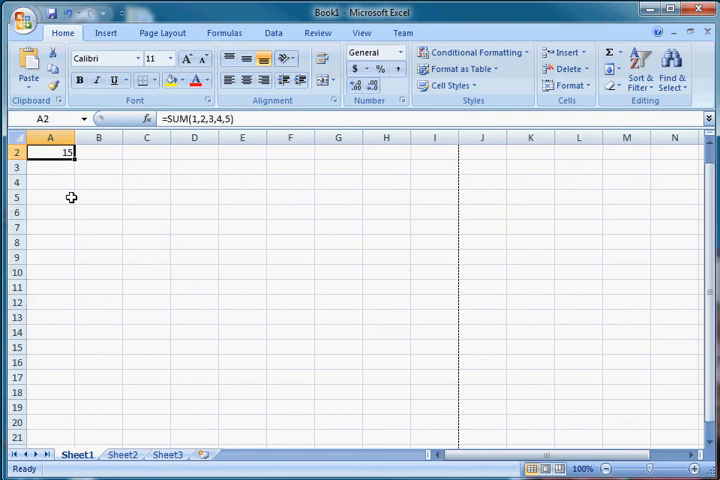
text(hello world.)
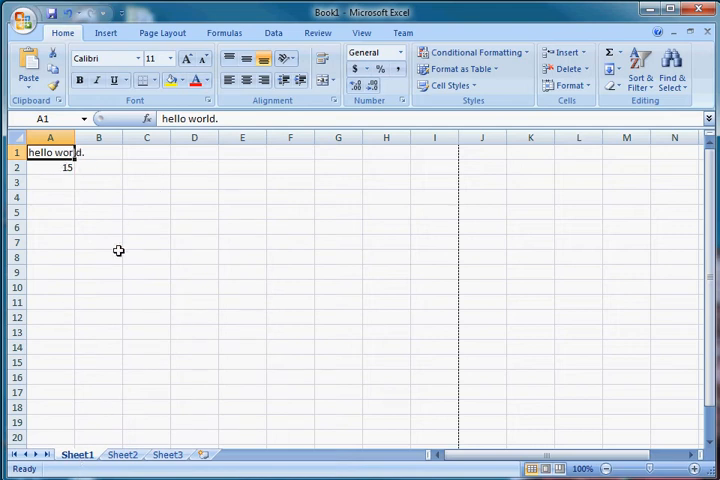
- Reference column A from B with =A2 and =A1, then change A1 to 'hello for real.' so B1 follows
click(98, 168)
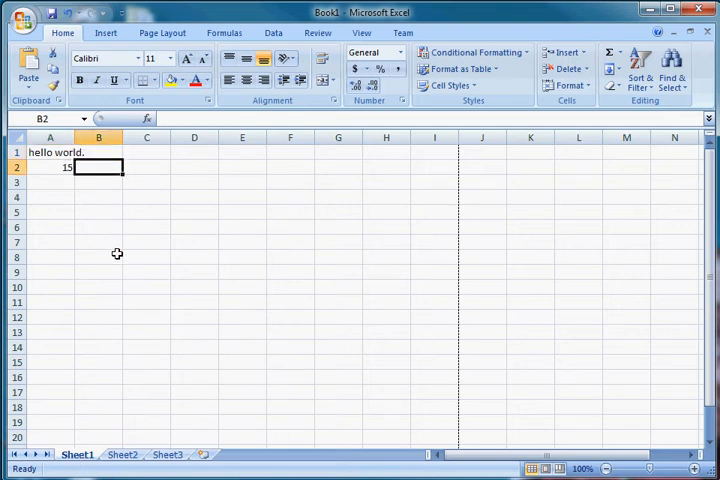
double_click(98, 168)
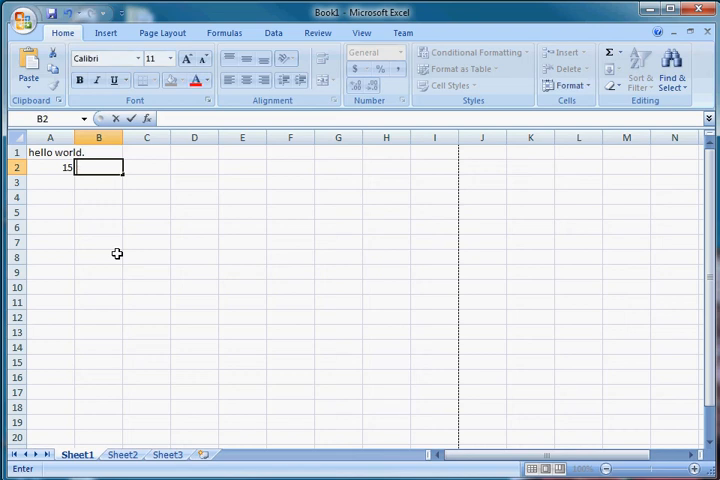
text(=b2)
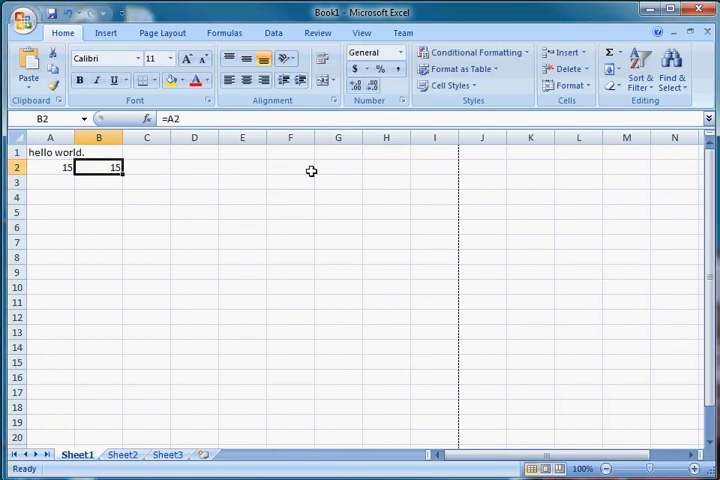
text(=a)
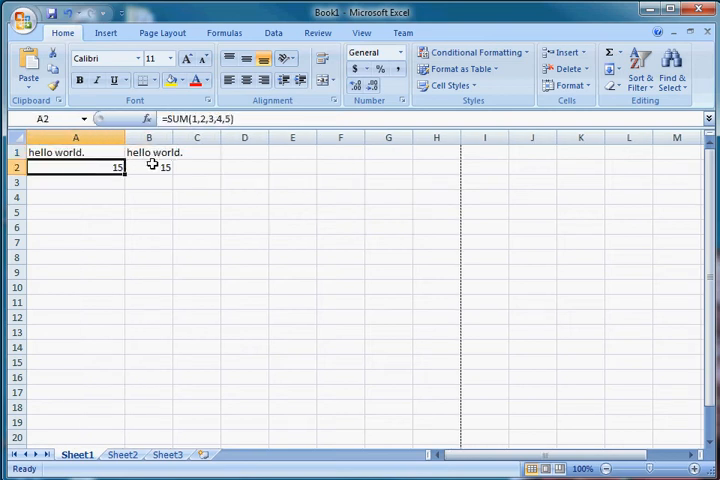
text(hel)
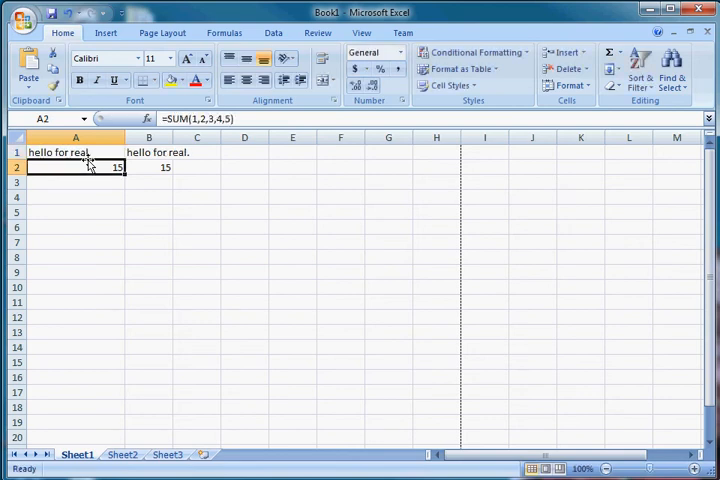
click(148, 168)
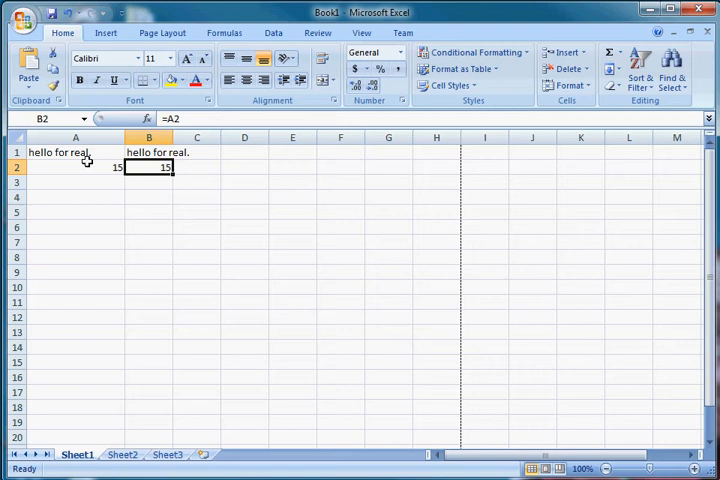
click(72, 168)
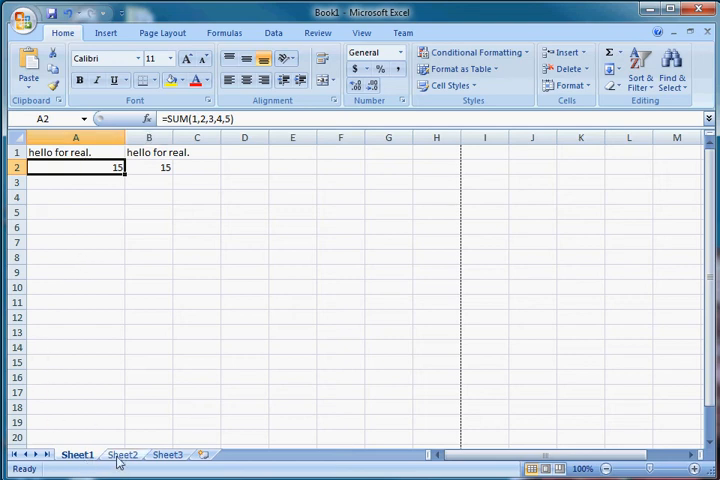
- Switch between Sheet3 and Sheet1, then insert new worksheets up to Sheet9
click(164, 454)
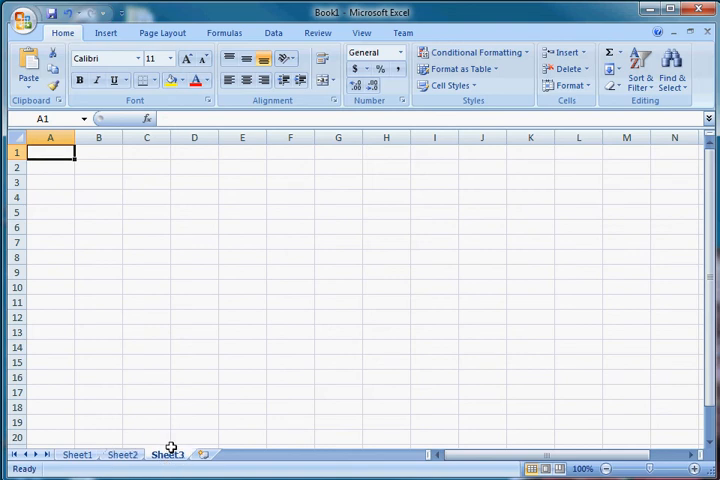
click(124, 456)
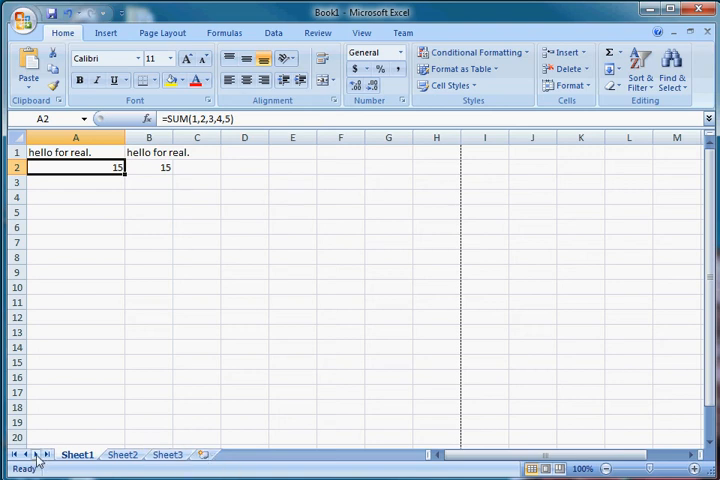
click(166, 456)
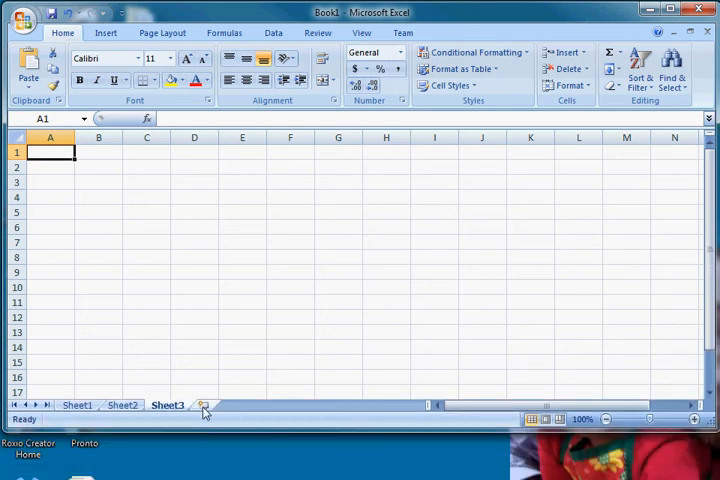
mouse_move(200, 404)
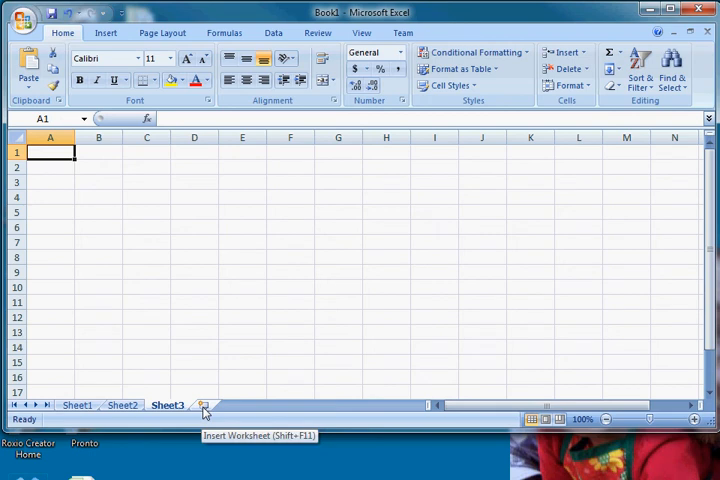
click(200, 406)
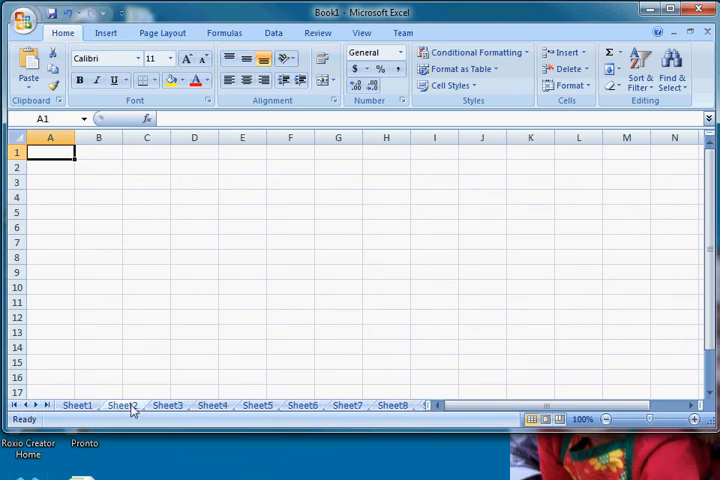
- Delete the extra sheet tabs via their right-click menu, leaving Sheet1, Sheet2 and Sheet11
right_click(300, 404)
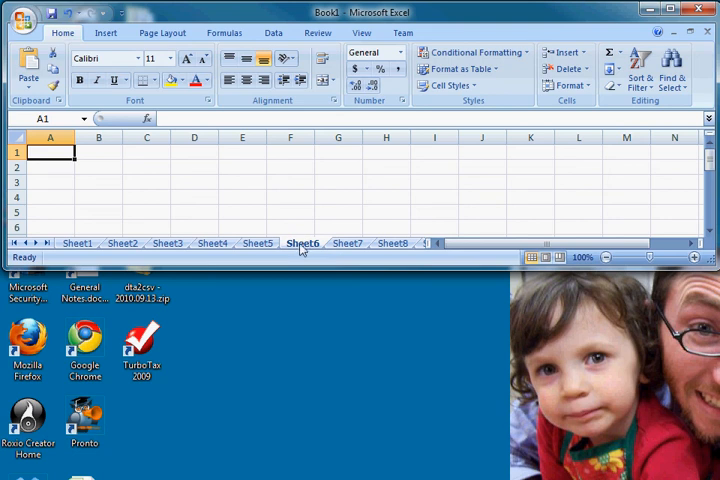
right_click(302, 244)
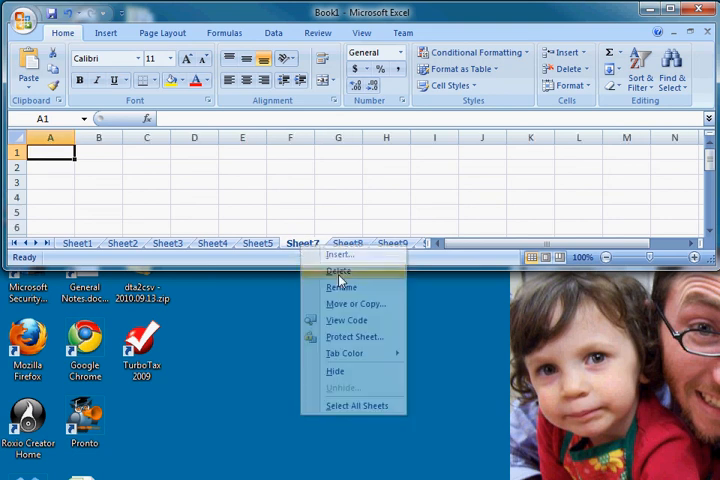
mouse_move(332, 252)
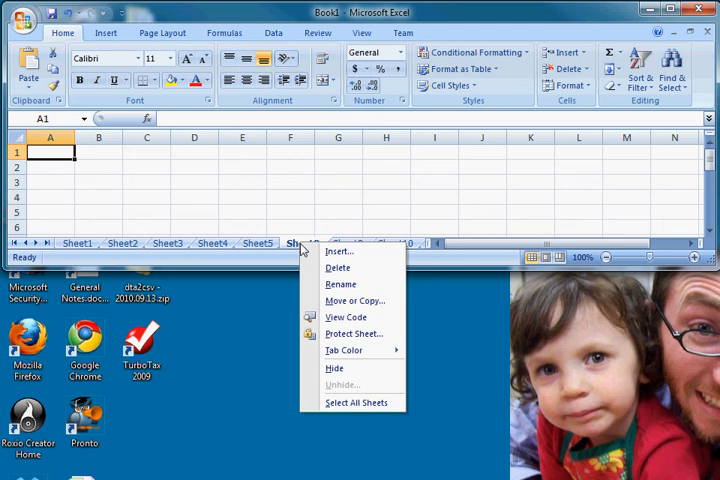
click(302, 244)
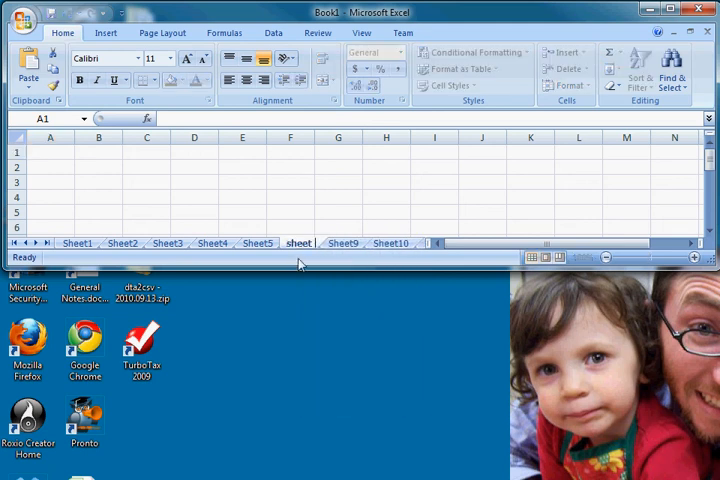
right_click(300, 244)
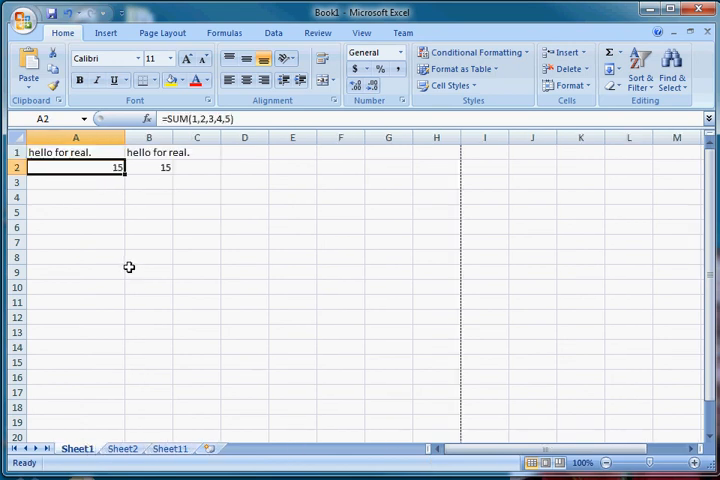
mouse_move(56, 458)
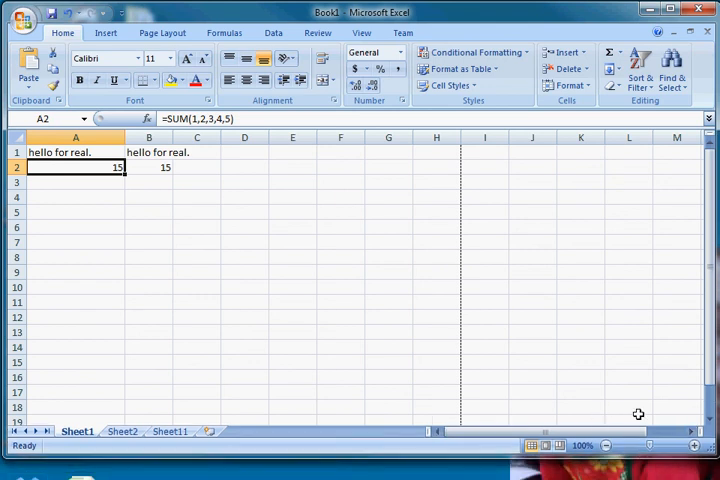
- Zoom out once, then drag the status-bar zoom slider far right to enlarge the cells
click(664, 444)
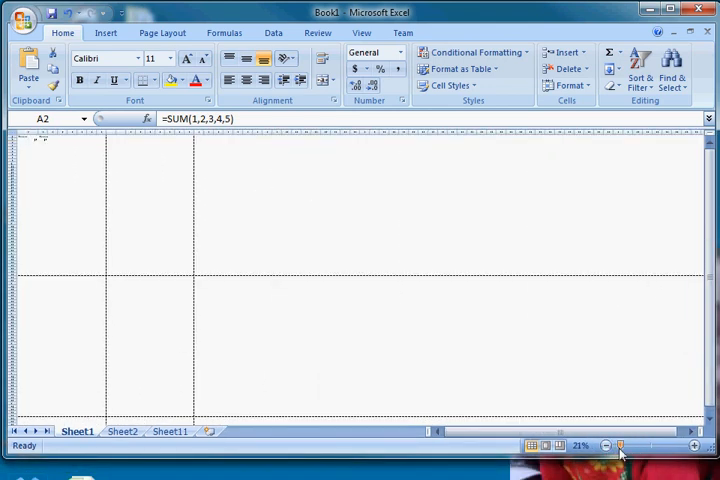
drag(620, 444, 690, 444)
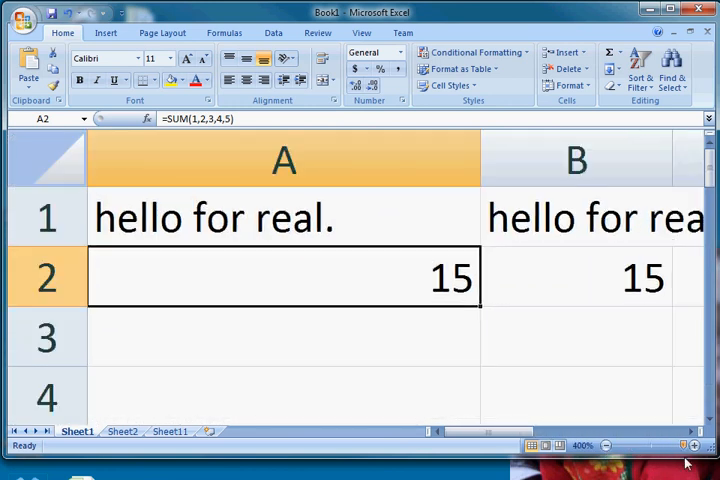